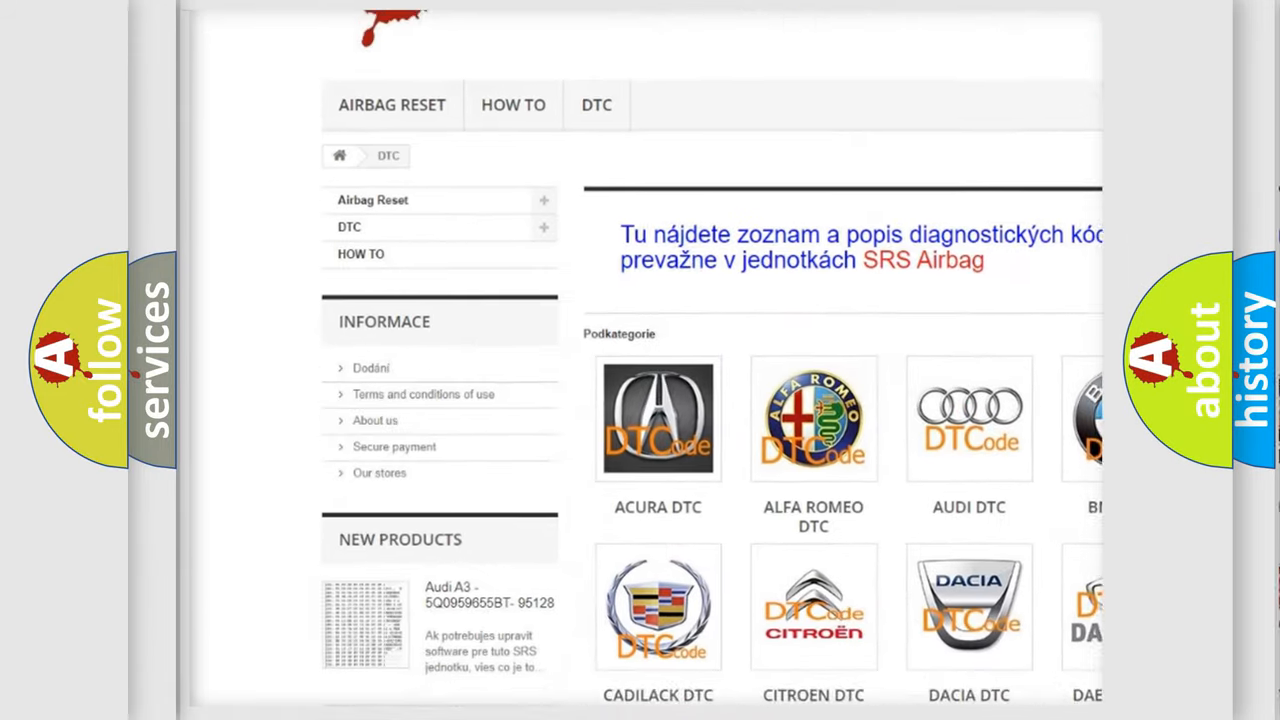
scroll("down", 3)
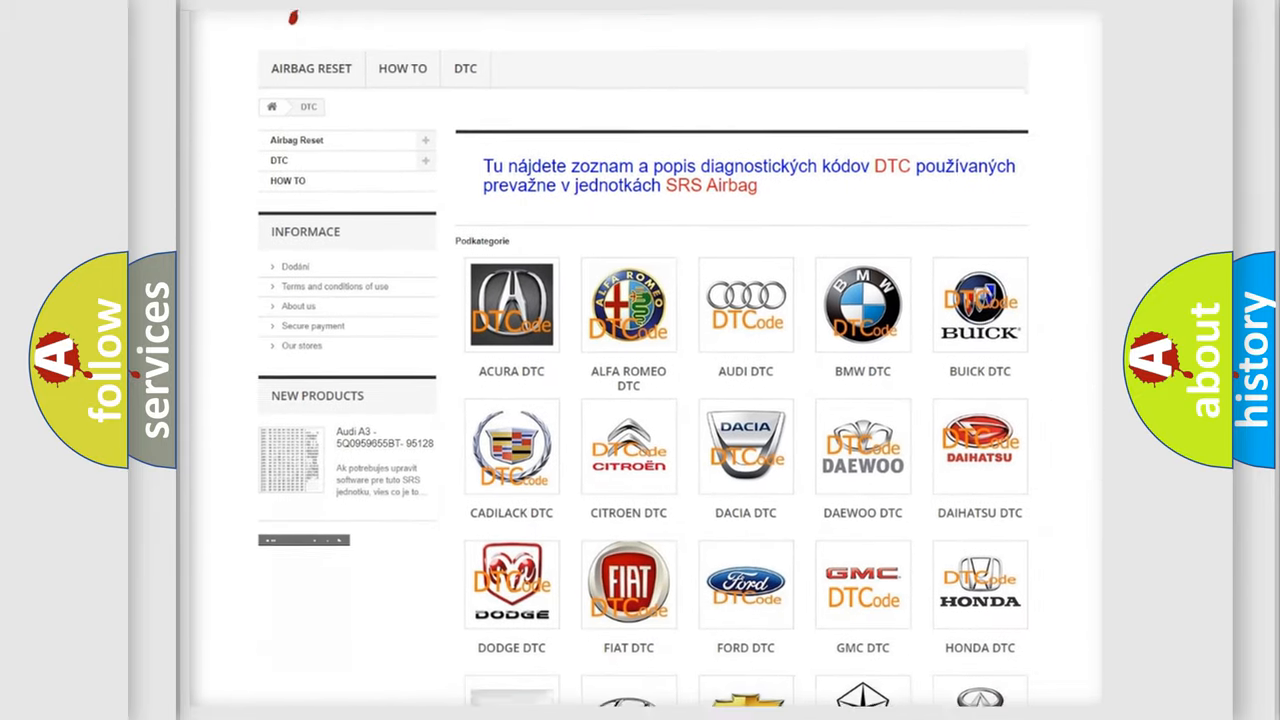
scroll("down", 3)
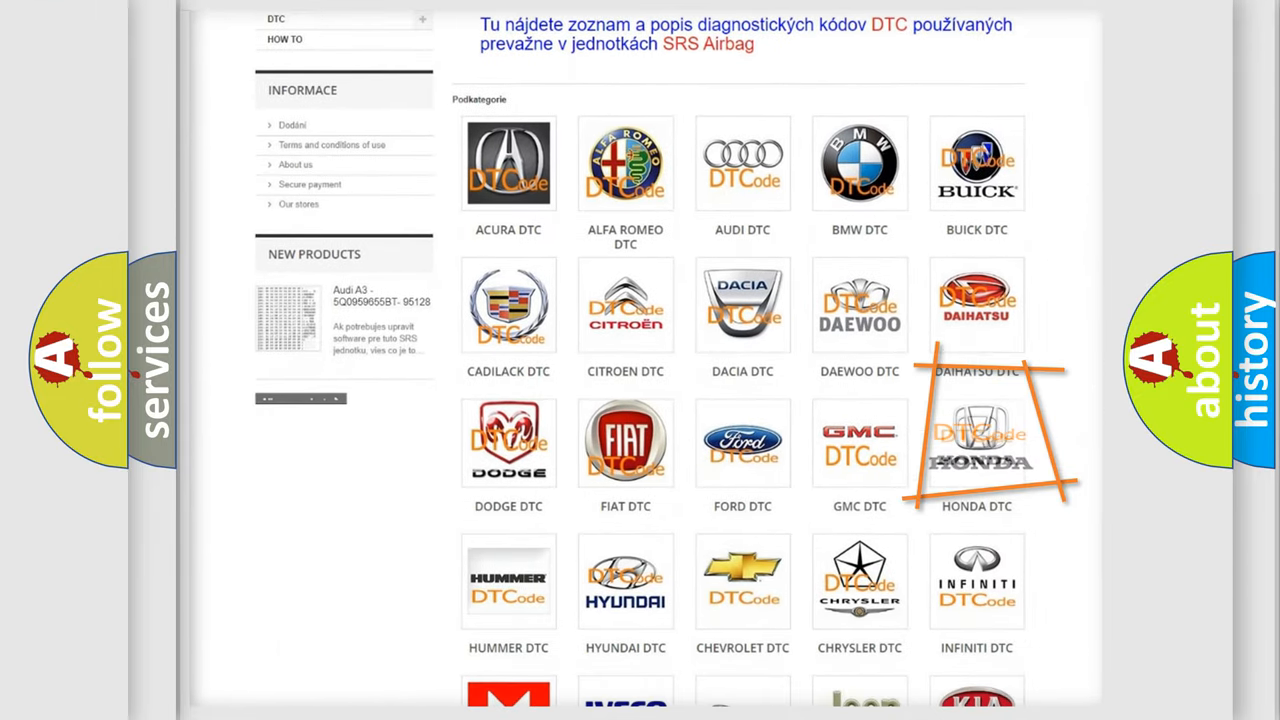